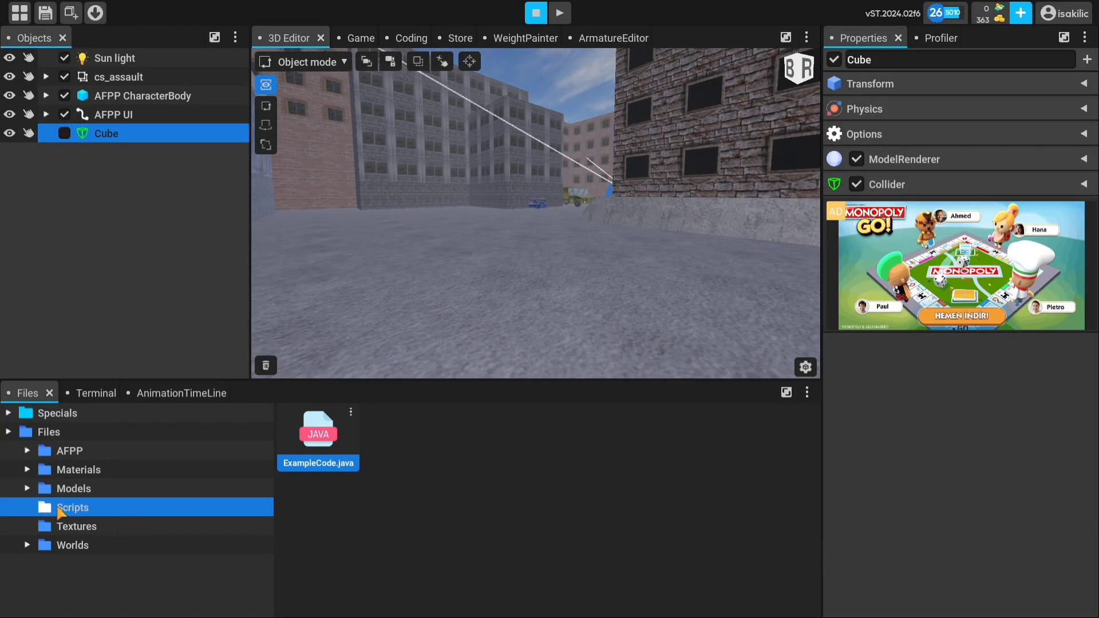
Browse the project's Textures and Worlds folders so World.world is listed
{"action": "double_click", "coordinate": [317, 428]}
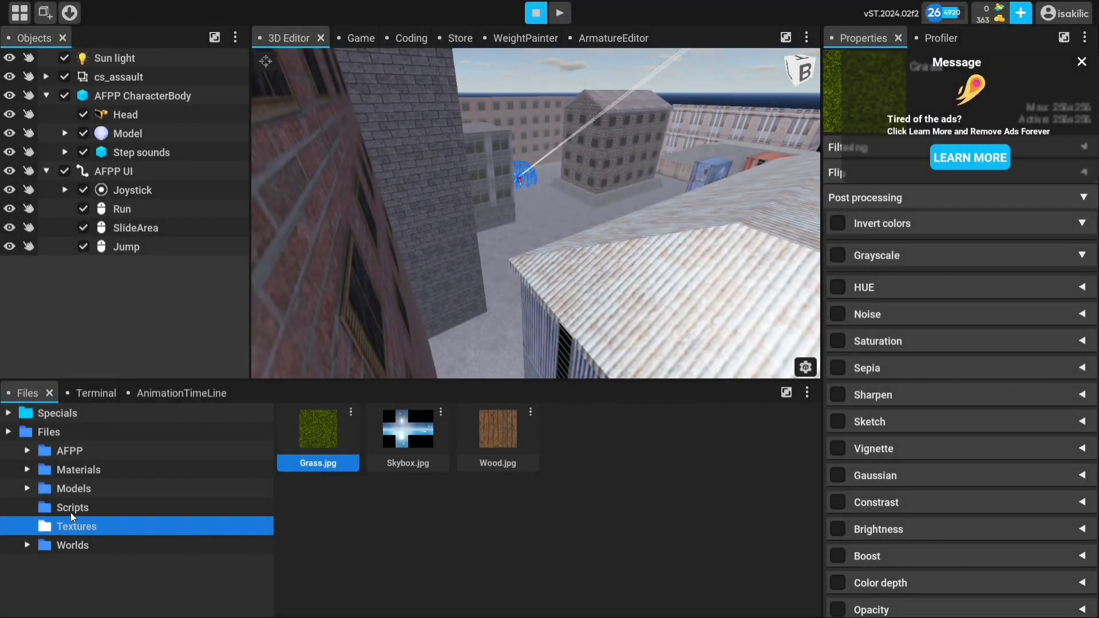
{"action": "left_click", "coordinate": [72, 544]}
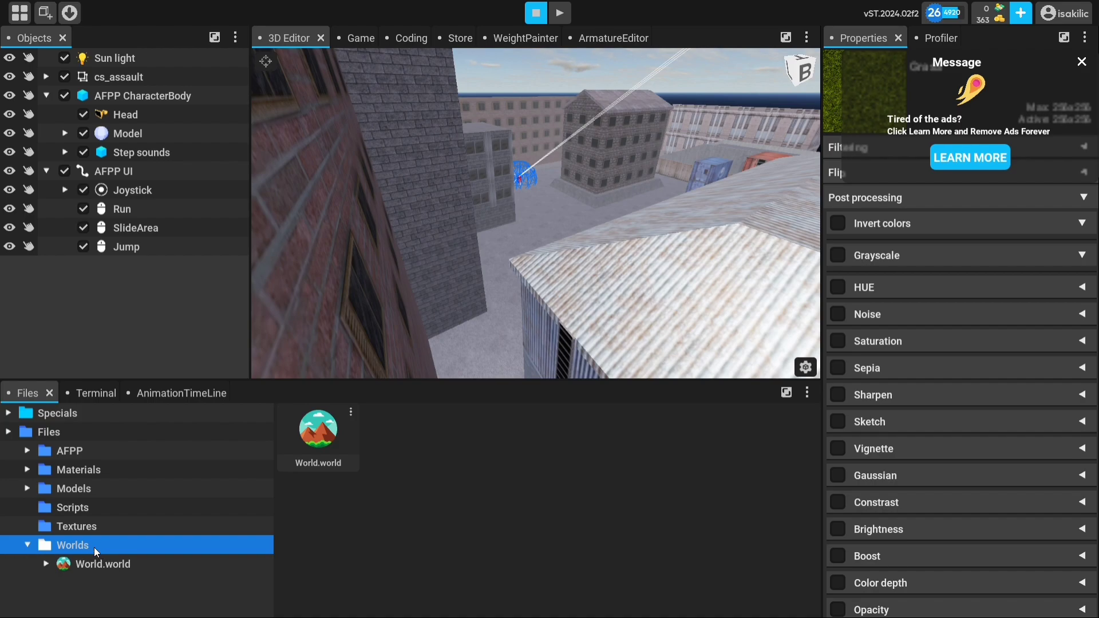
Create a new world file named World2 in the Worlds folder
{"action": "right_click", "coordinate": [95, 551]}
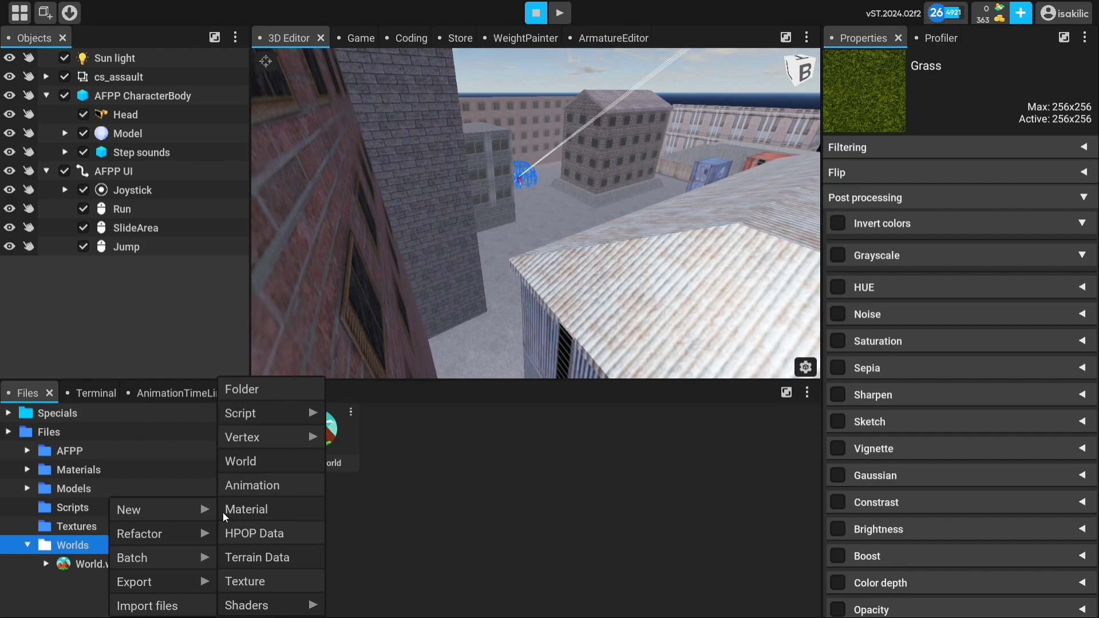
{"action": "mouse_move", "coordinate": [260, 611]}
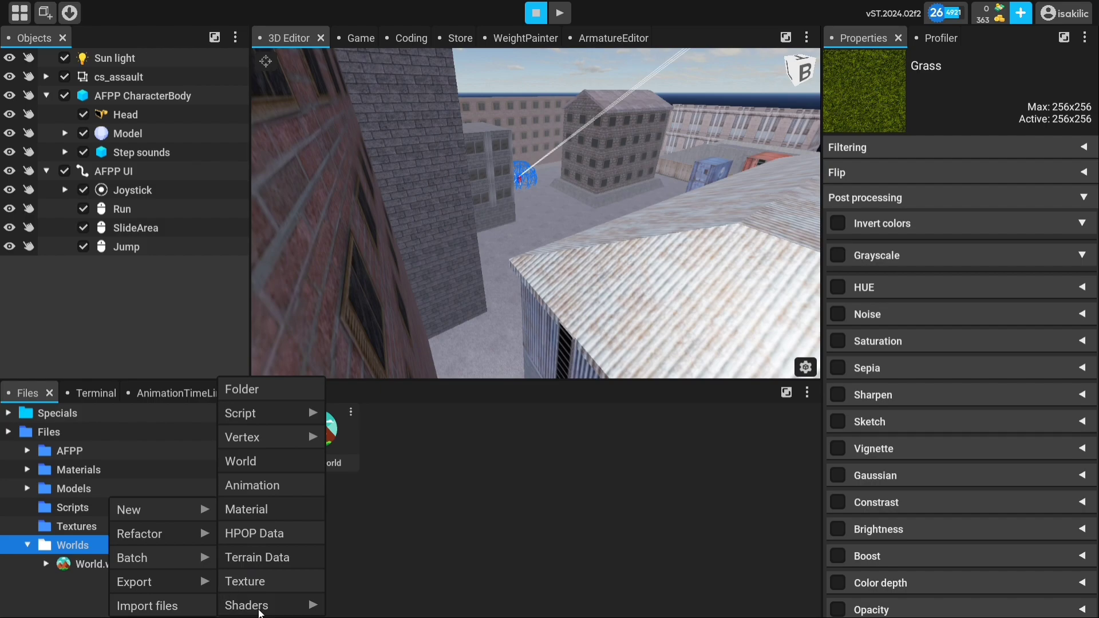
{"action": "left_click", "coordinate": [240, 460]}
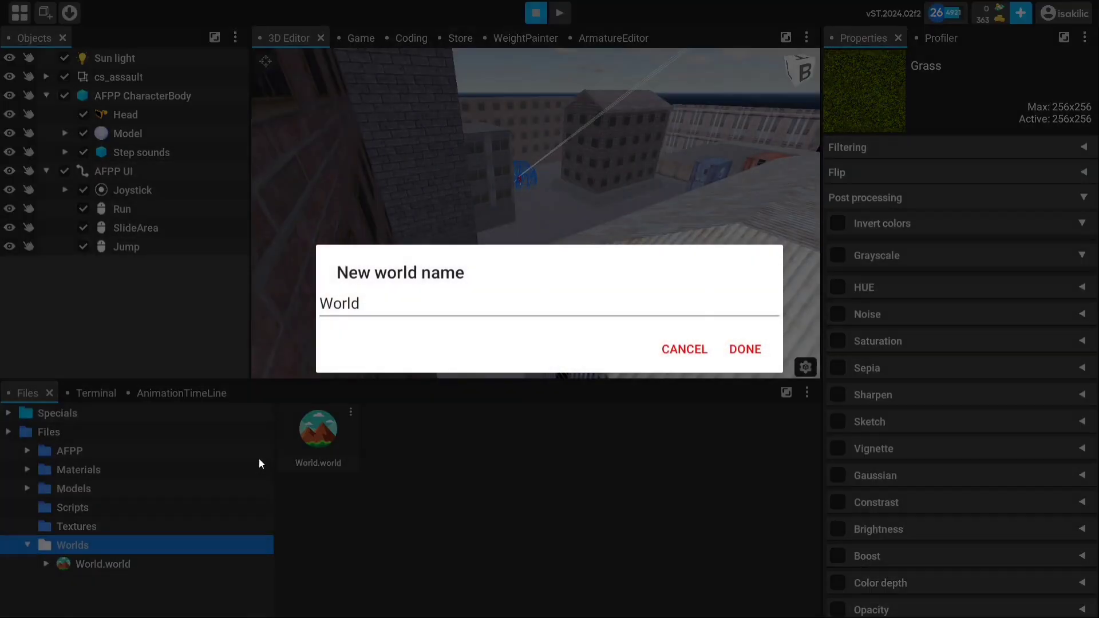
{"action": "type", "text": "2"}
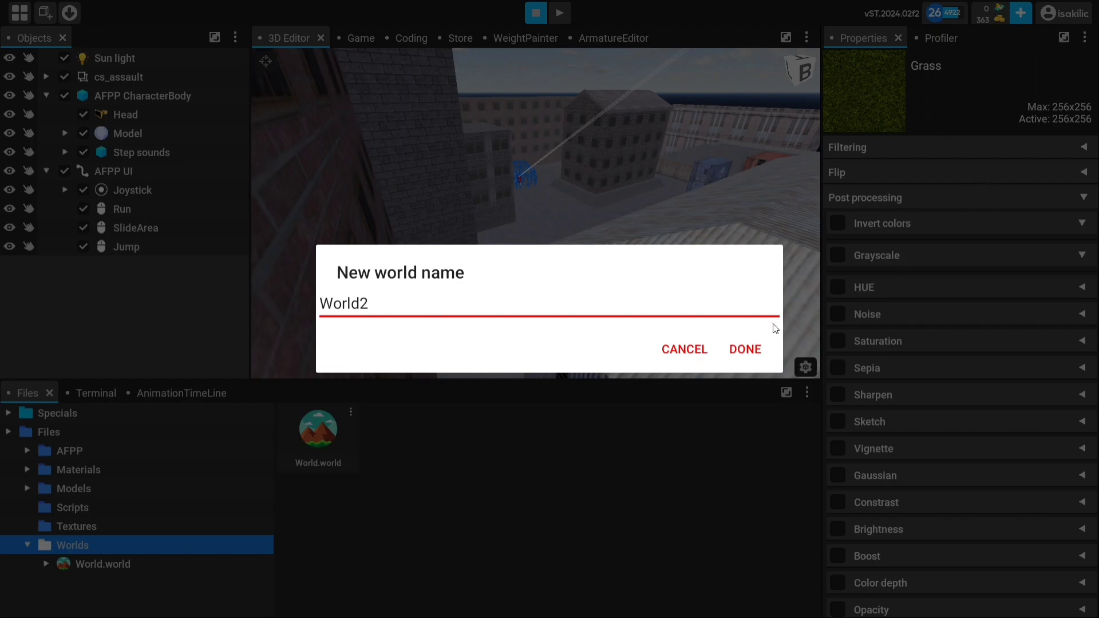
{"action": "left_click", "coordinate": [745, 349]}
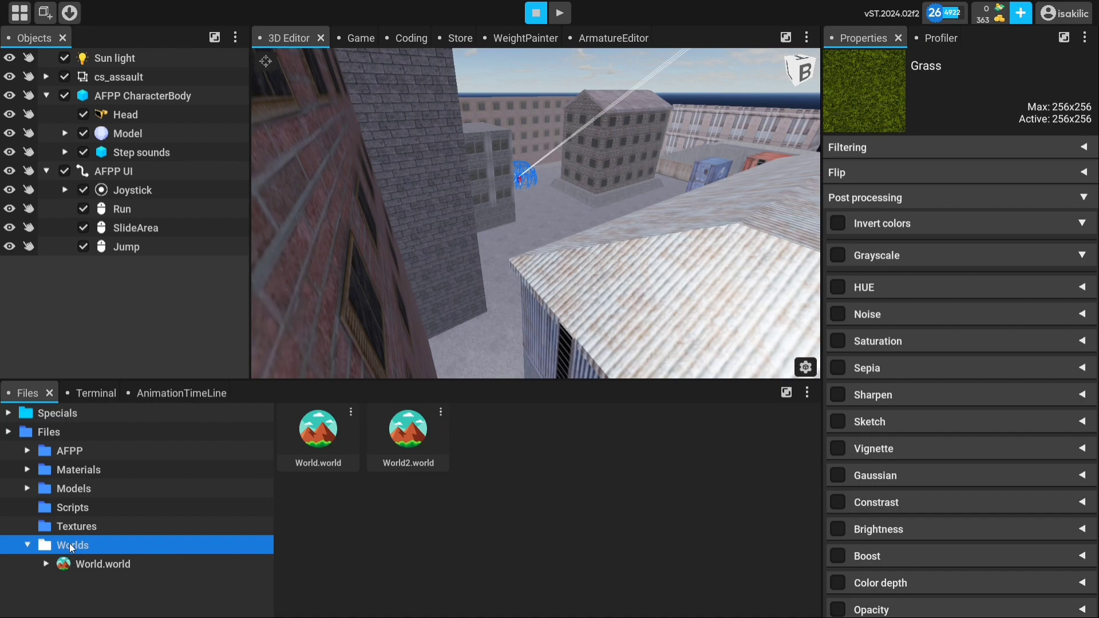
Load World2.world into the editor
{"action": "left_click", "coordinate": [407, 428]}
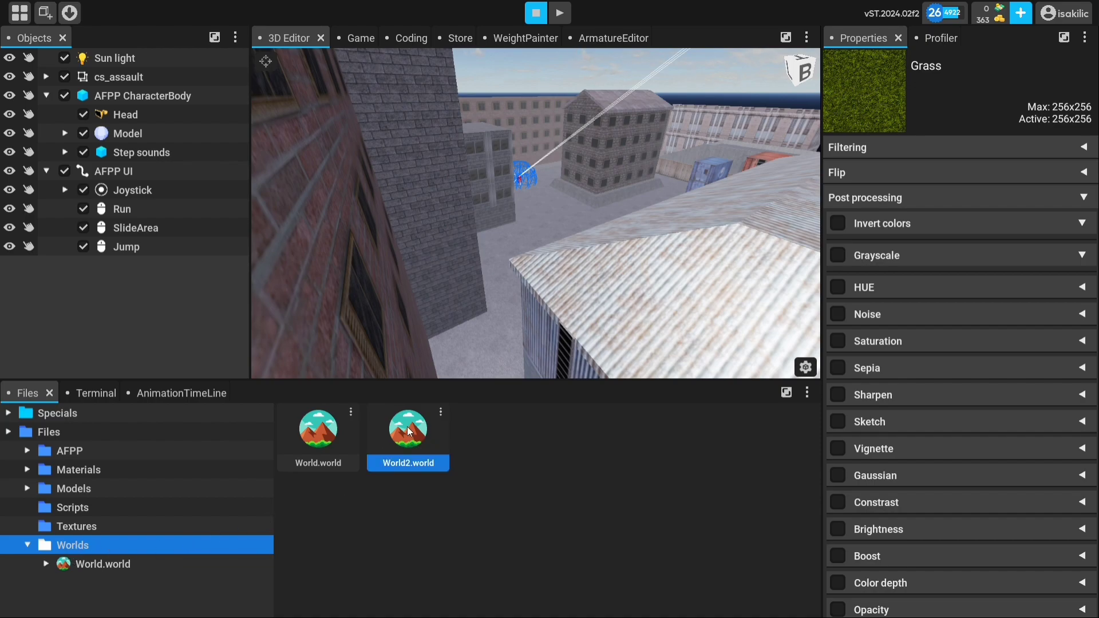
{"action": "double_click", "coordinate": [407, 428]}
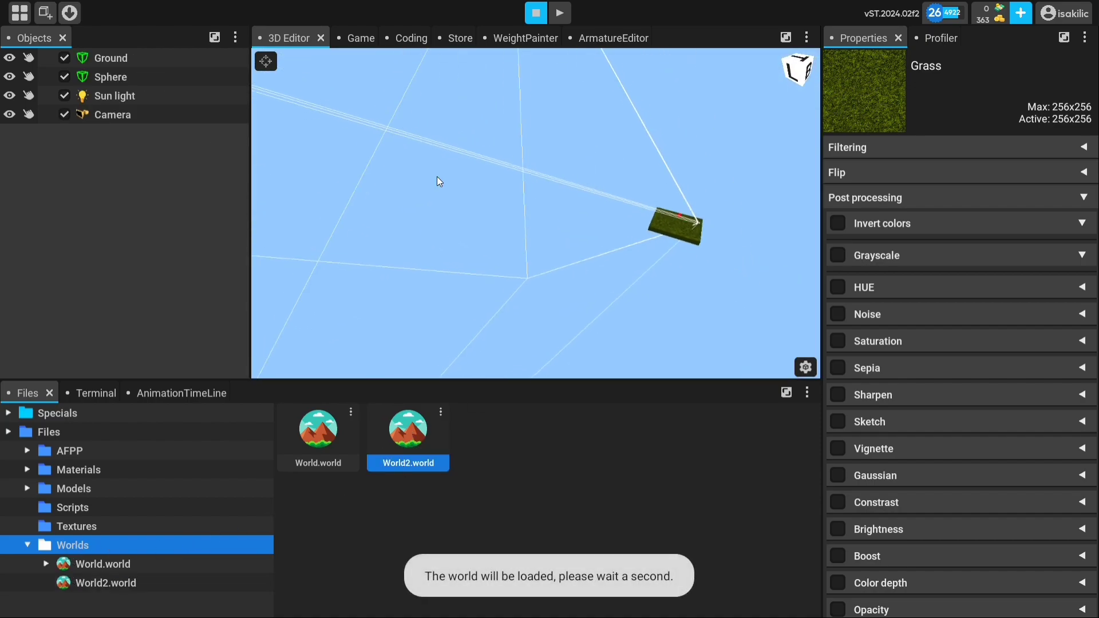
{"action": "left_click", "coordinate": [111, 57]}
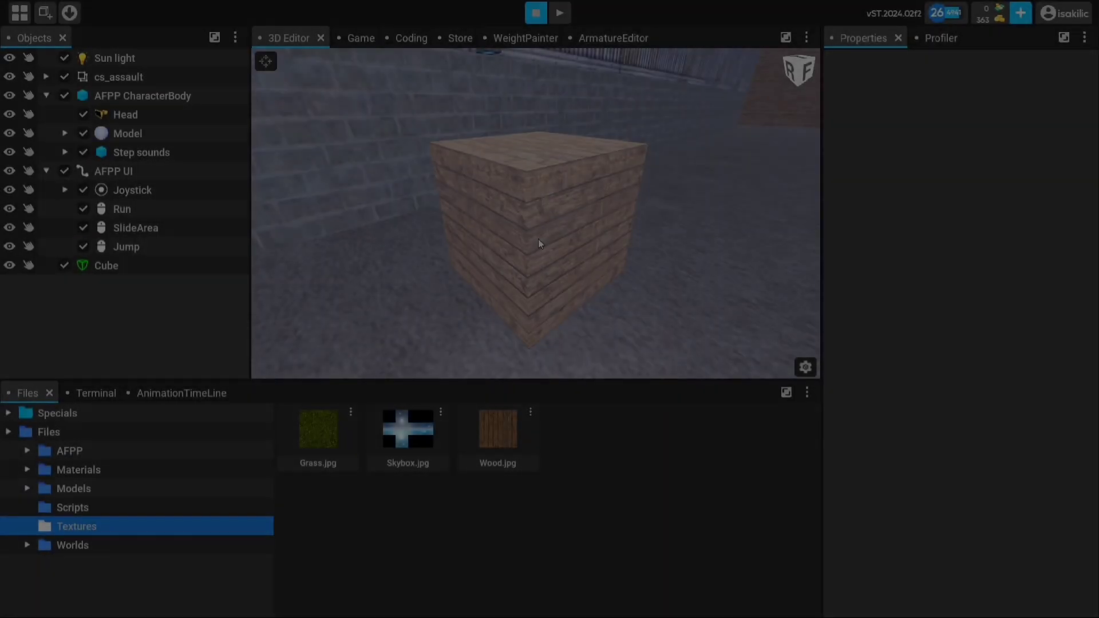
Browse Models > map to the cs_assault model and copy it into the world
{"action": "left_click", "coordinate": [73, 487]}
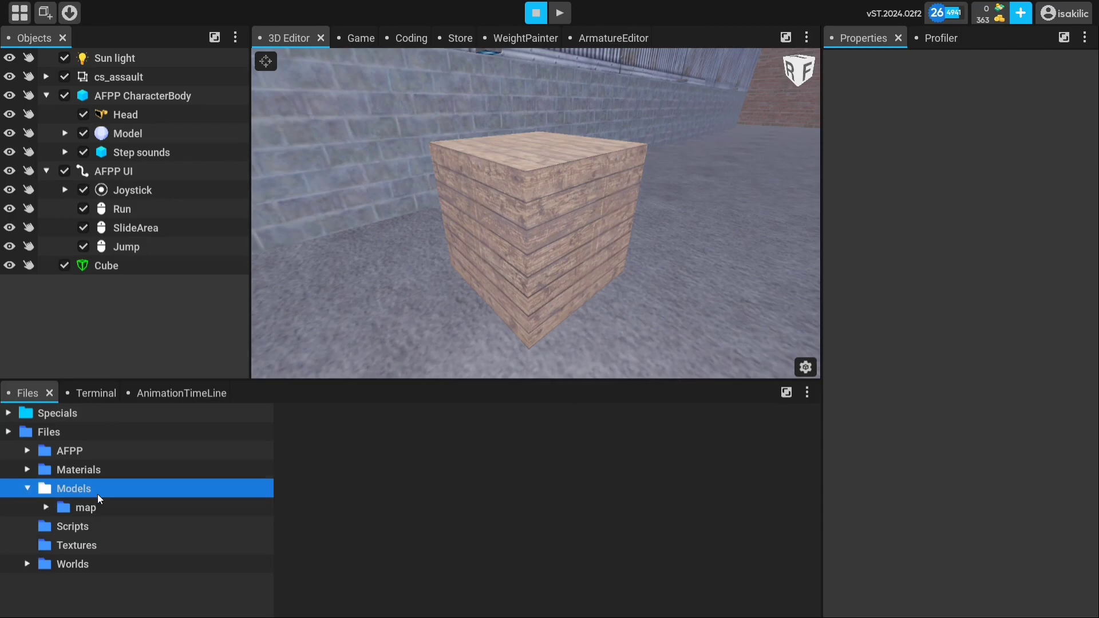
{"action": "left_click", "coordinate": [85, 507]}
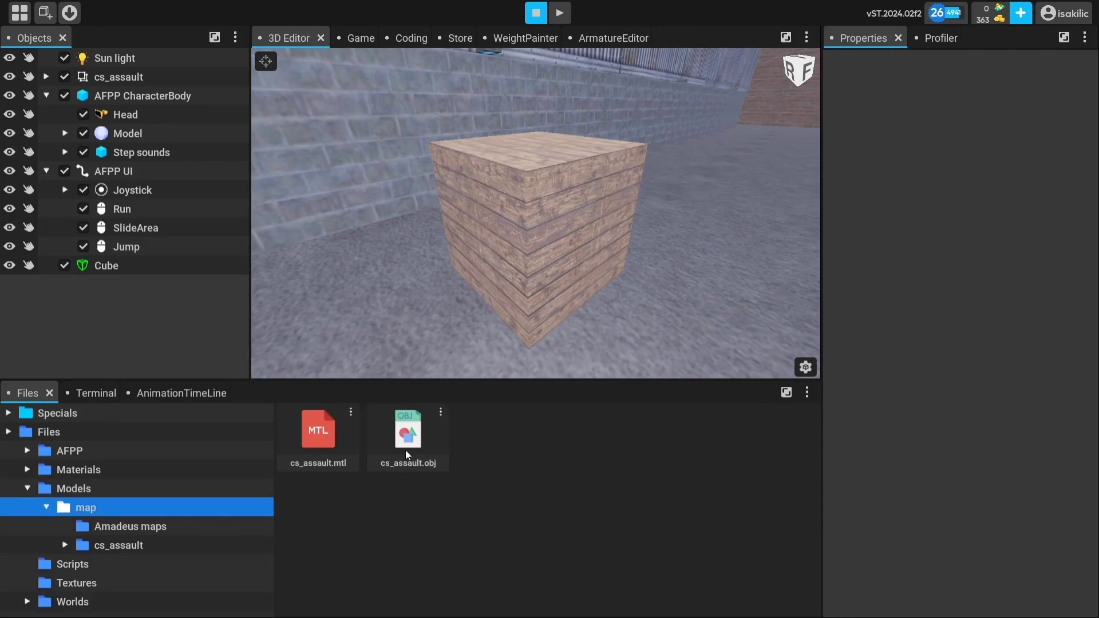
{"action": "mouse_move", "coordinate": [421, 442]}
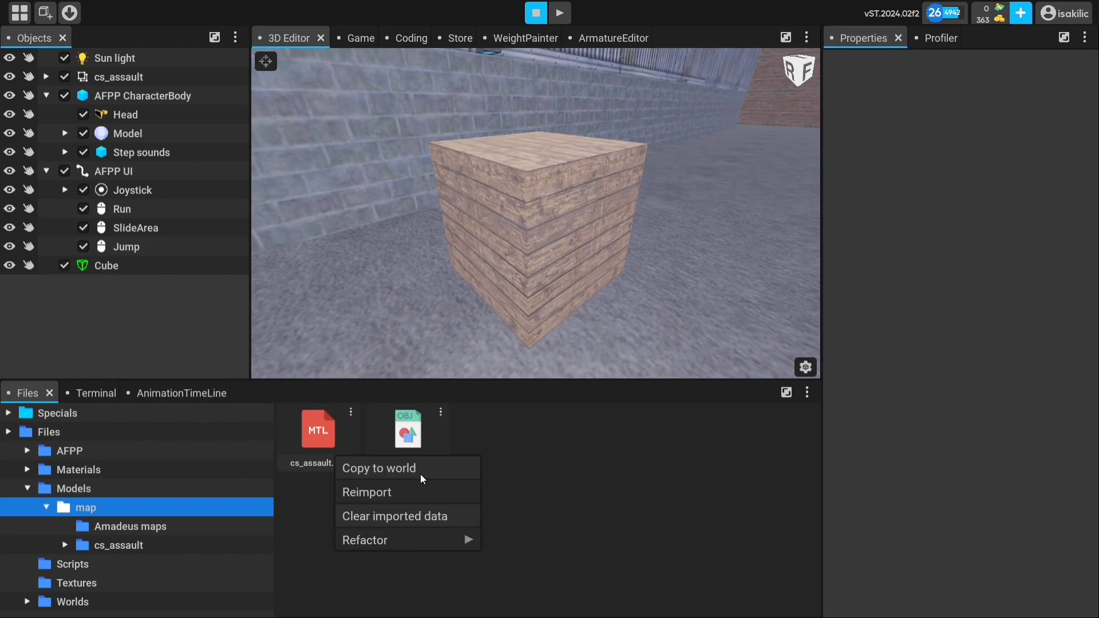
{"action": "mouse_move", "coordinate": [536, 480]}
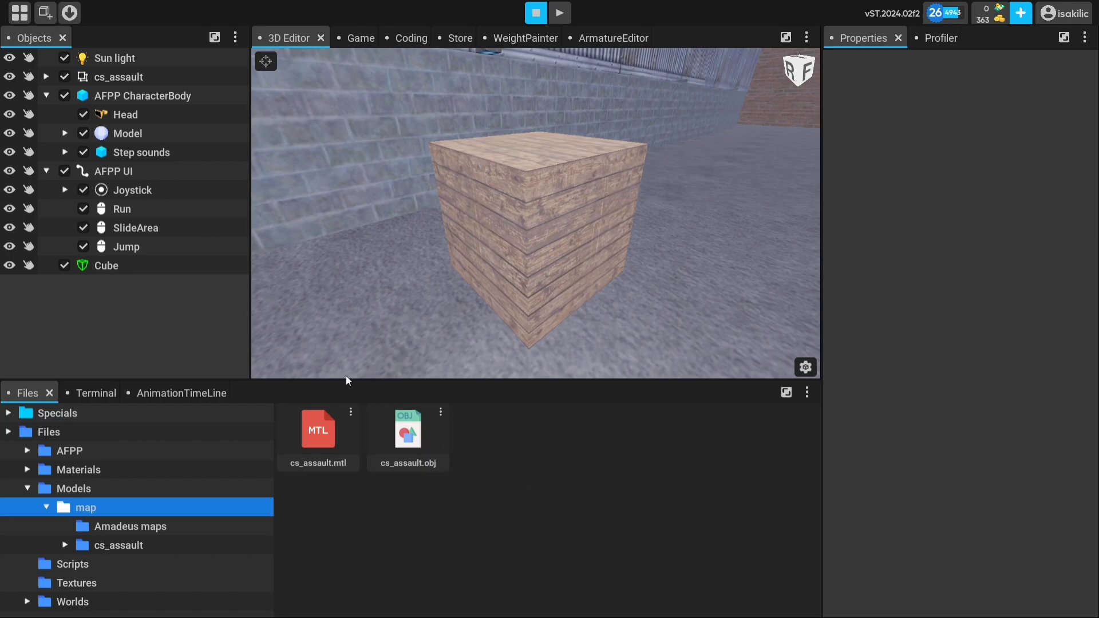
{"action": "left_click", "coordinate": [105, 264]}
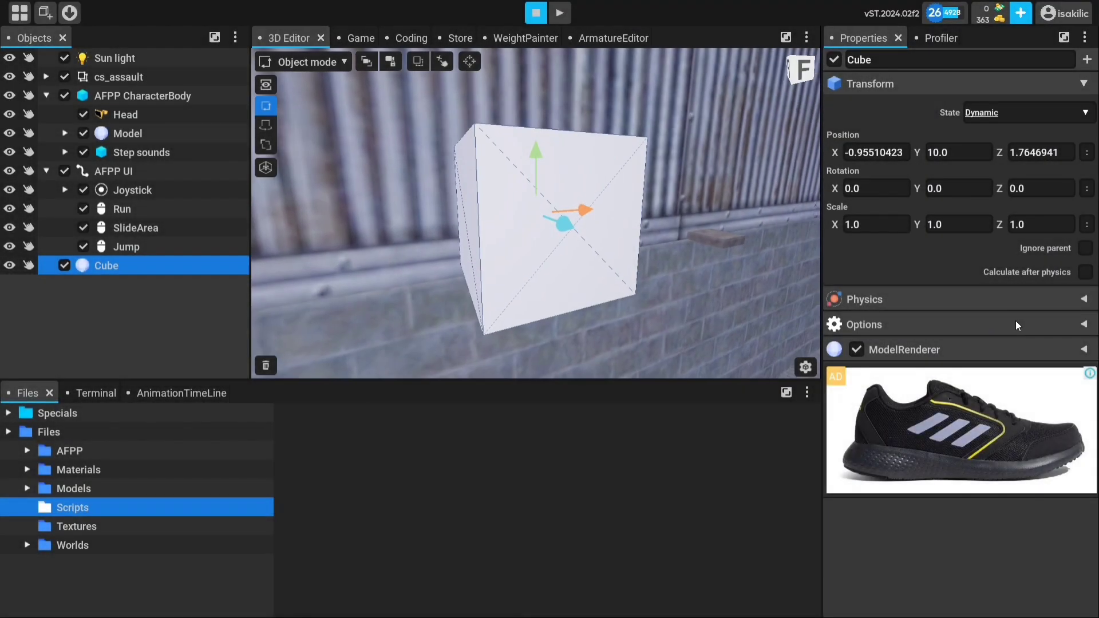
Apply the Grass texture from the Textures folder to the Cube
{"action": "left_click", "coordinate": [76, 526]}
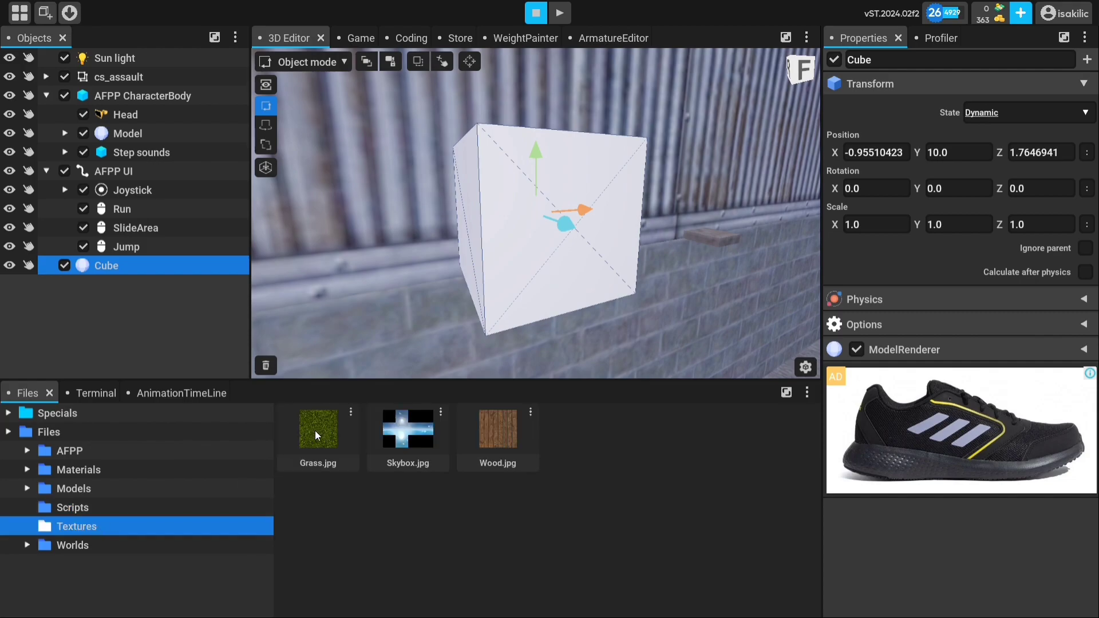
{"action": "right_click", "coordinate": [317, 430]}
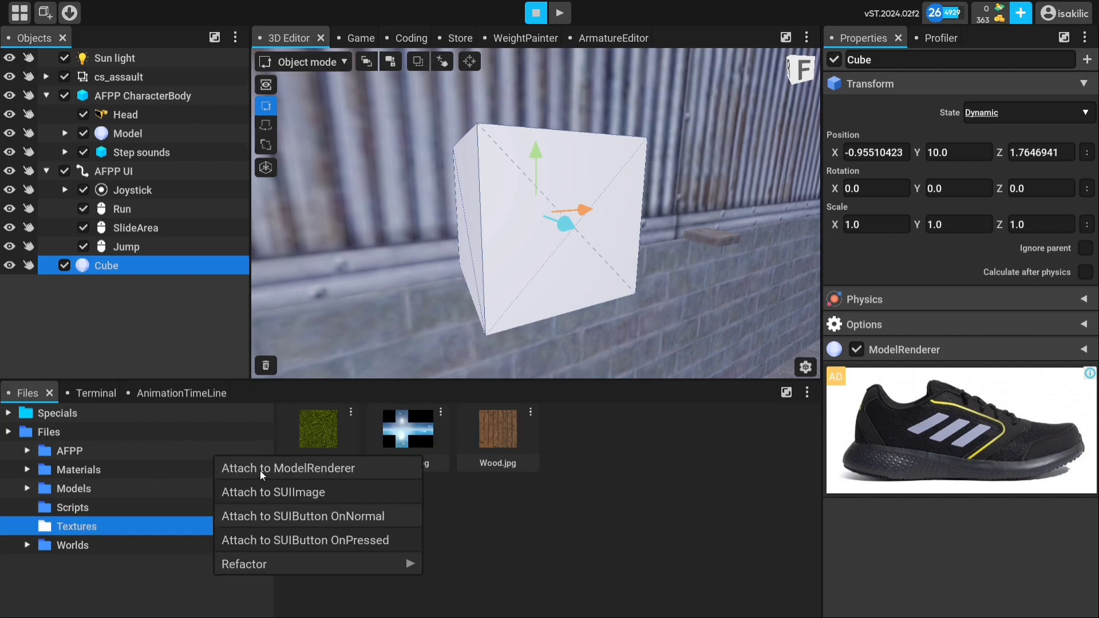
{"action": "left_click", "coordinate": [287, 468]}
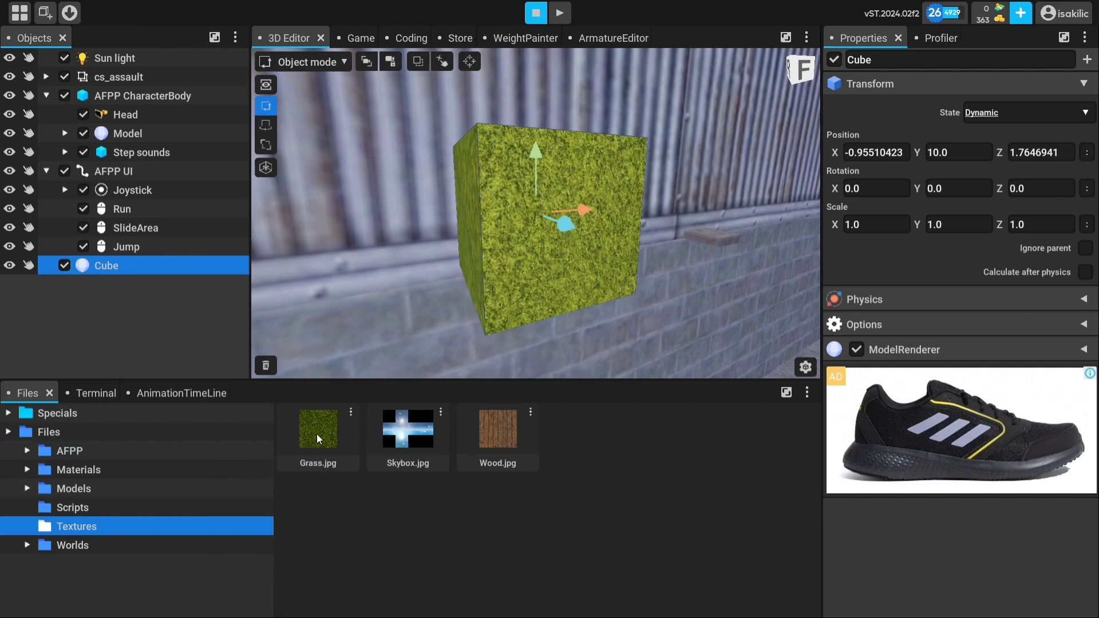
{"action": "mouse_move", "coordinate": [403, 306]}
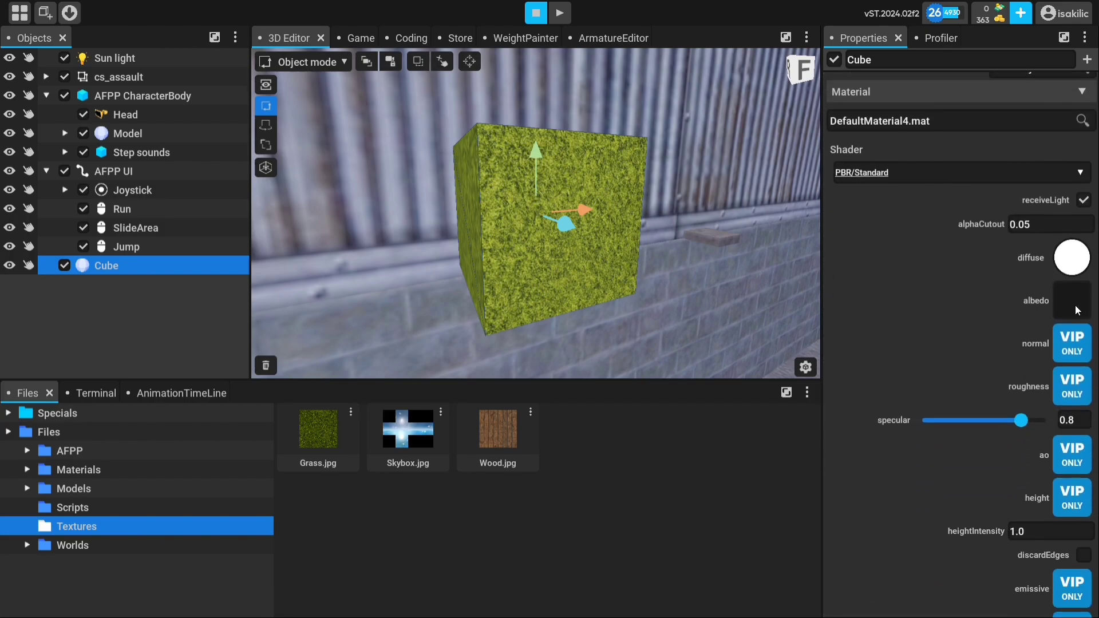
Set the Cube's albedo to Wood.jpg from the Textures folder
{"action": "left_click", "coordinate": [1071, 301]}
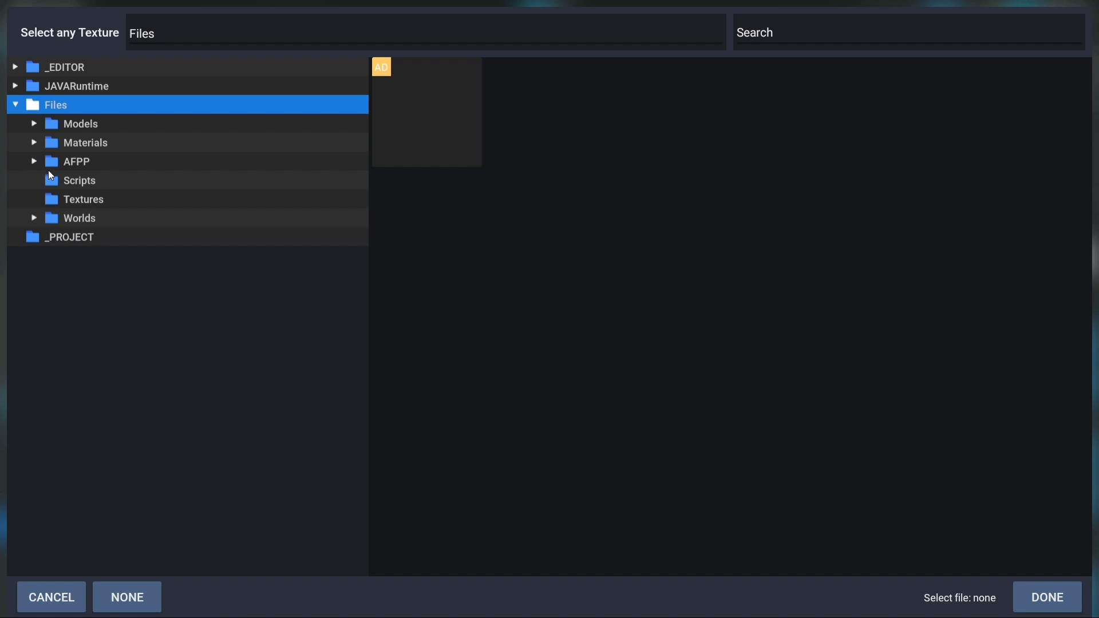
{"action": "left_click", "coordinate": [83, 199]}
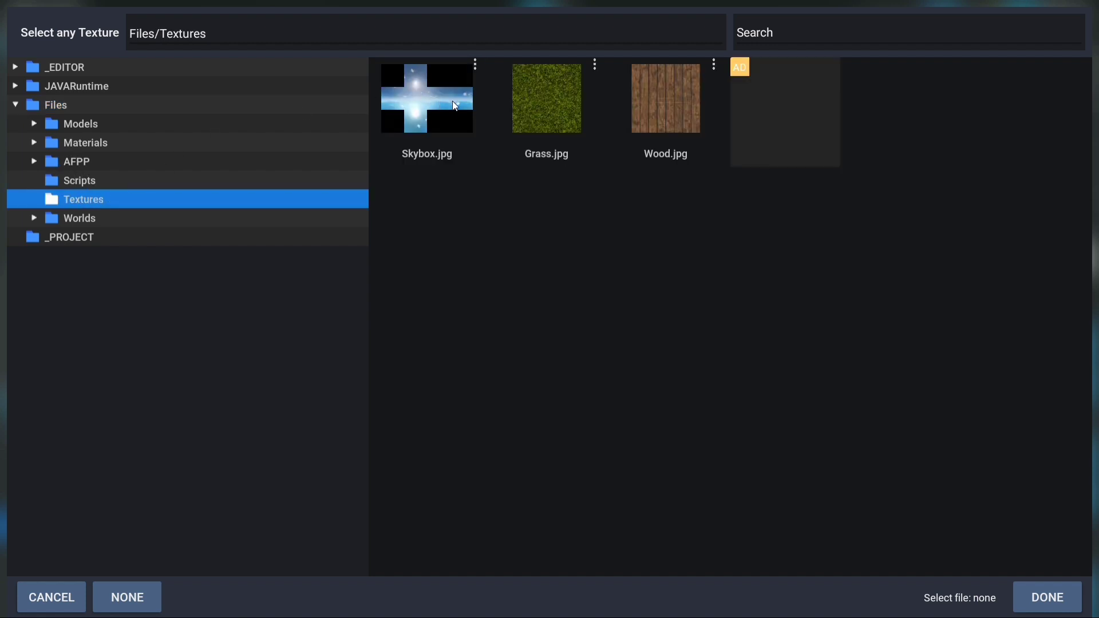
{"action": "left_click", "coordinate": [663, 99]}
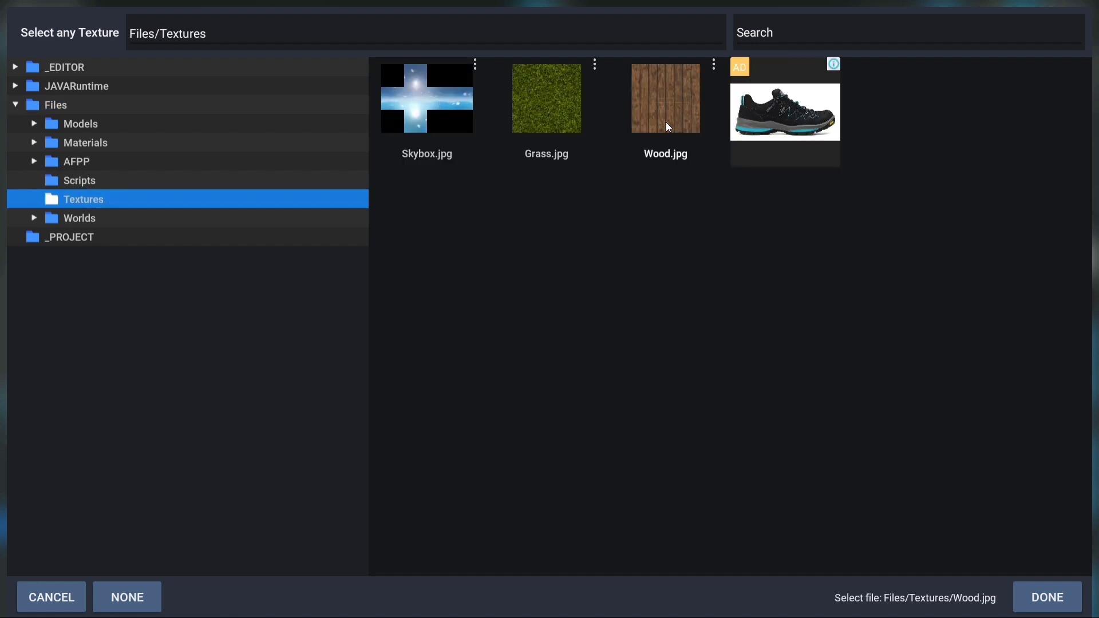
{"action": "left_click", "coordinate": [1047, 598]}
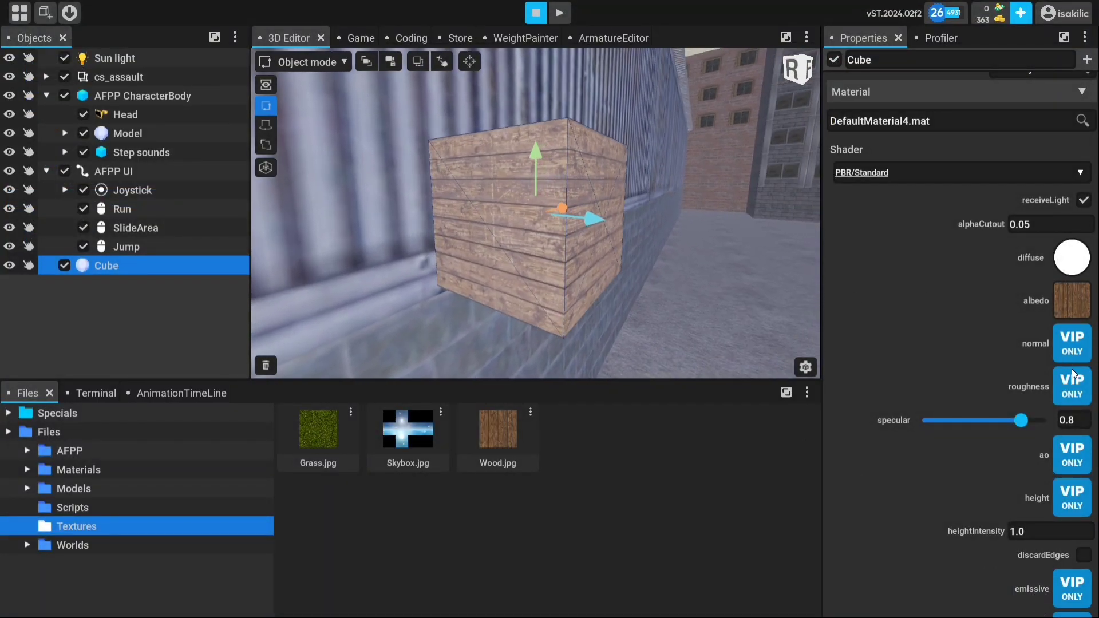
{"action": "left_click_drag", "start_coordinate": [1020, 420], "coordinate": [1050, 420]}
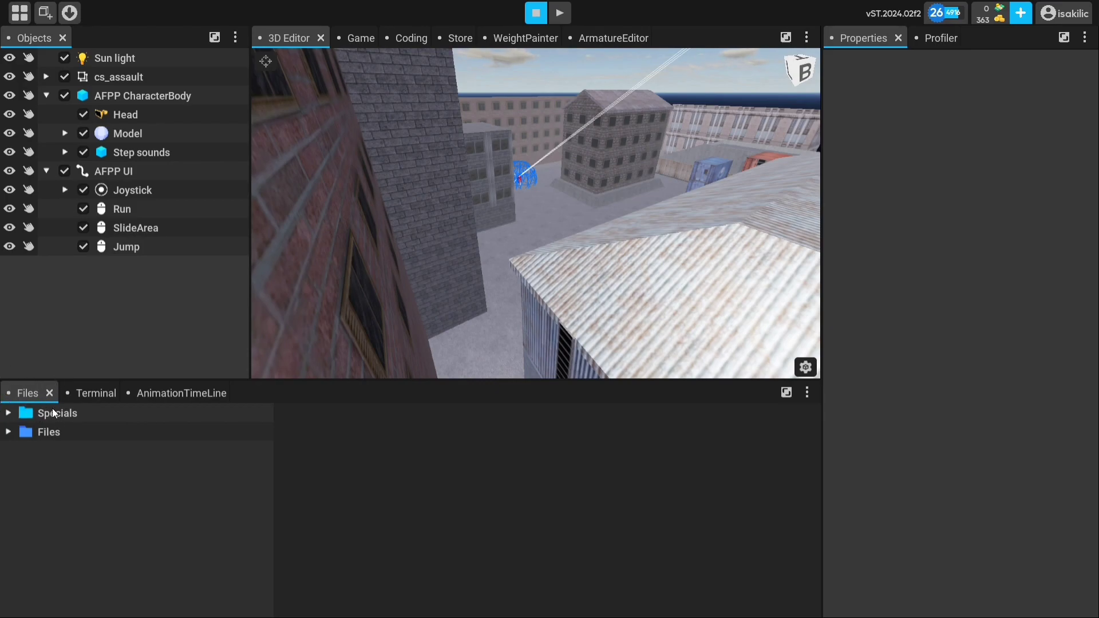
Set the Grass texture's max resolution to 1024 at quality 100 and apply
{"action": "left_click", "coordinate": [8, 431]}
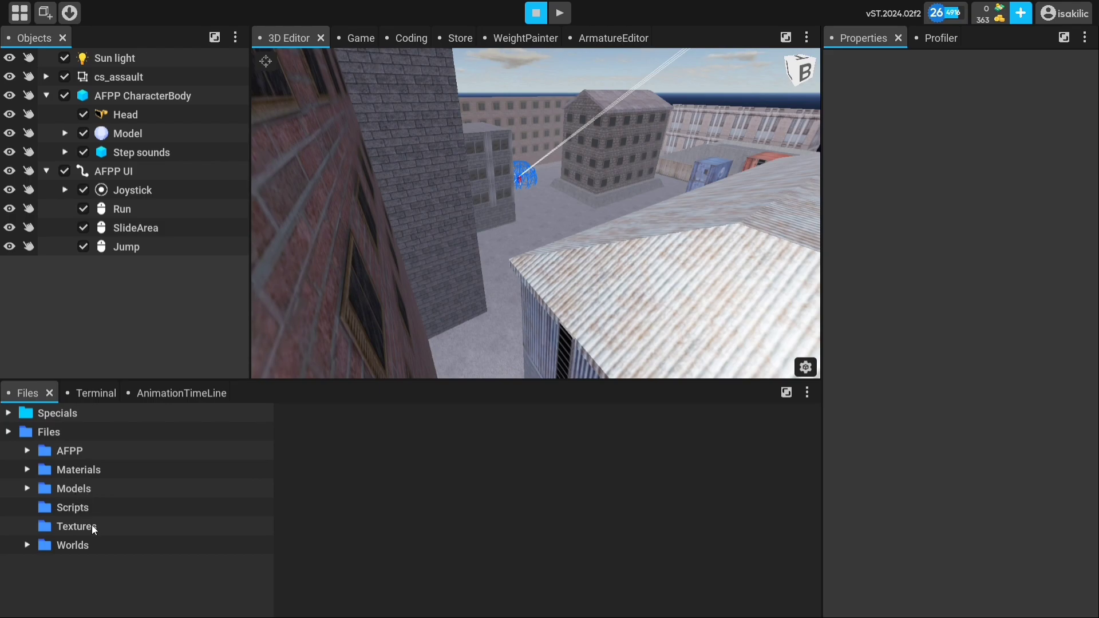
{"action": "left_click", "coordinate": [76, 527]}
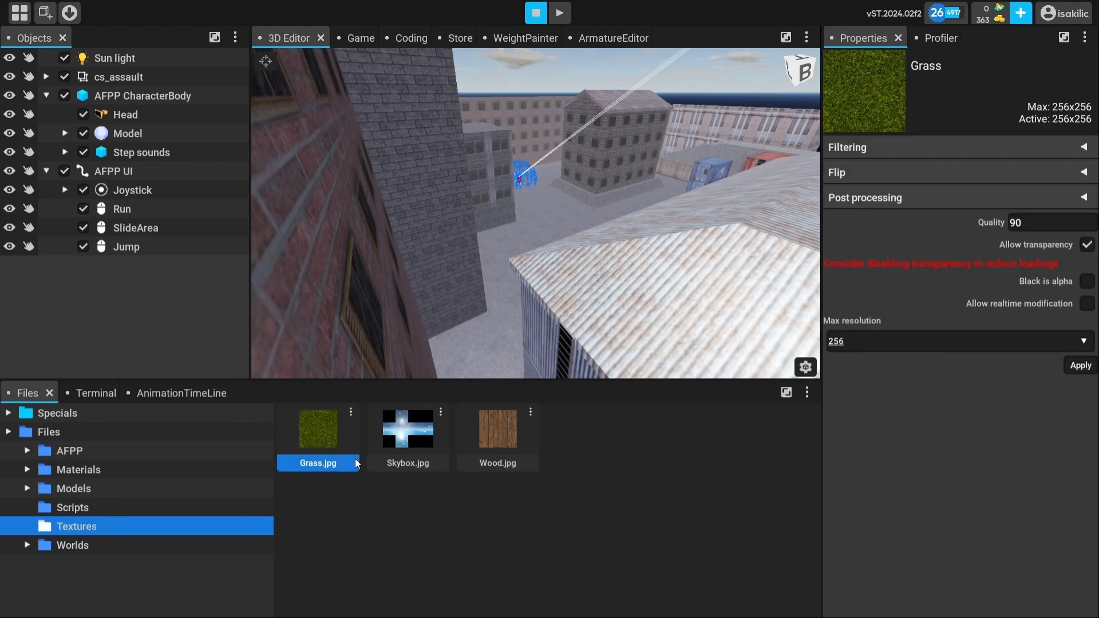
{"action": "mouse_move", "coordinate": [521, 436]}
{"action": "type", "text": "100"}
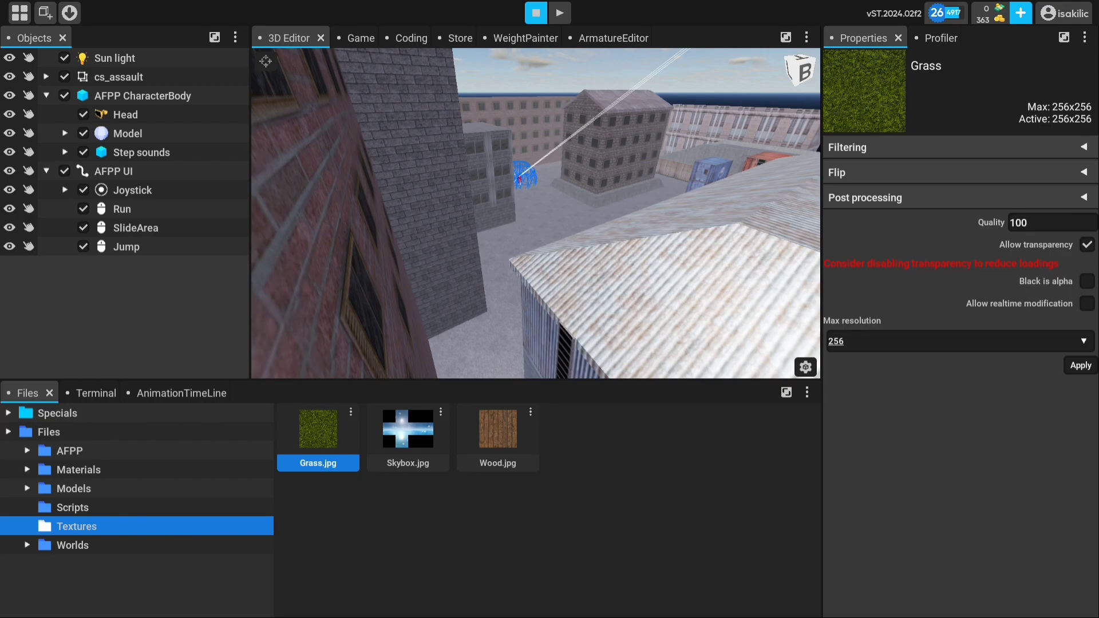
{"action": "left_click", "coordinate": [959, 341]}
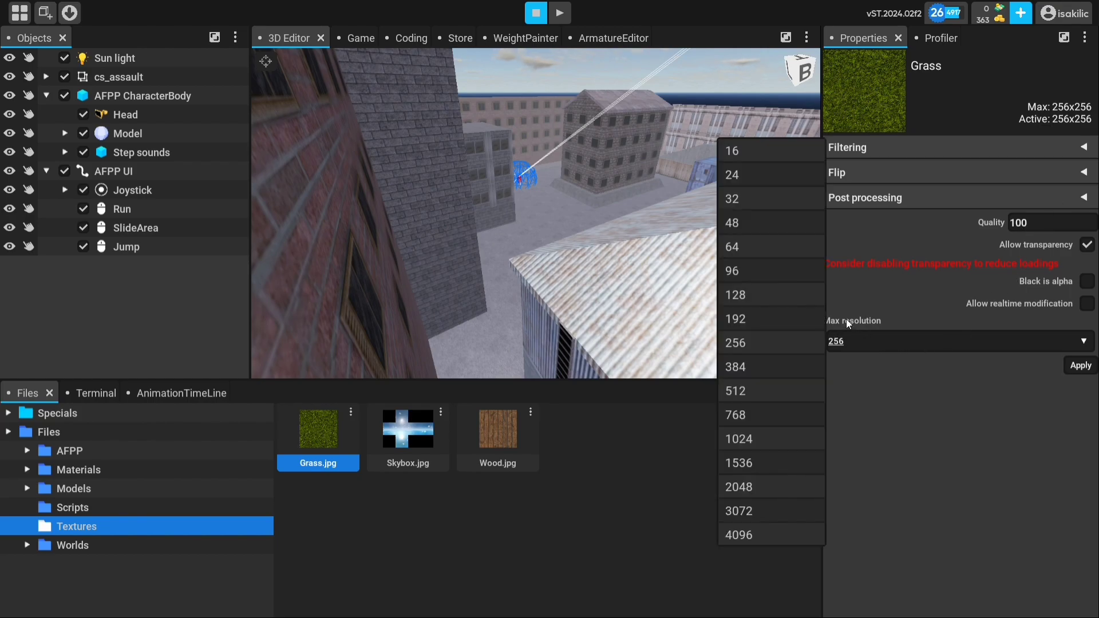
{"action": "mouse_move", "coordinate": [767, 430]}
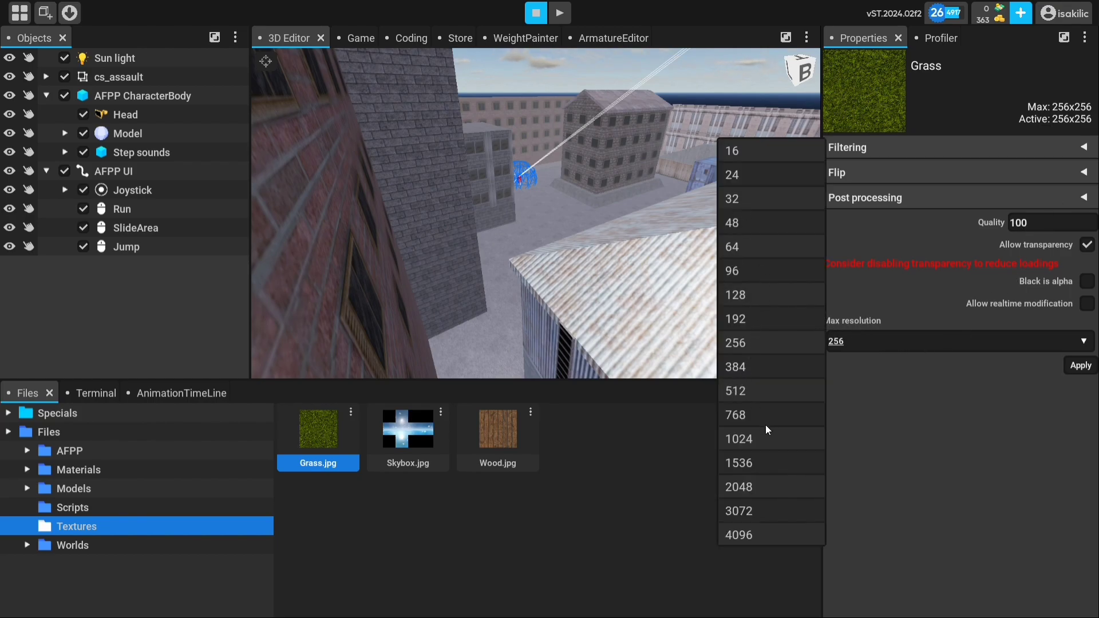
{"action": "left_click", "coordinate": [737, 438]}
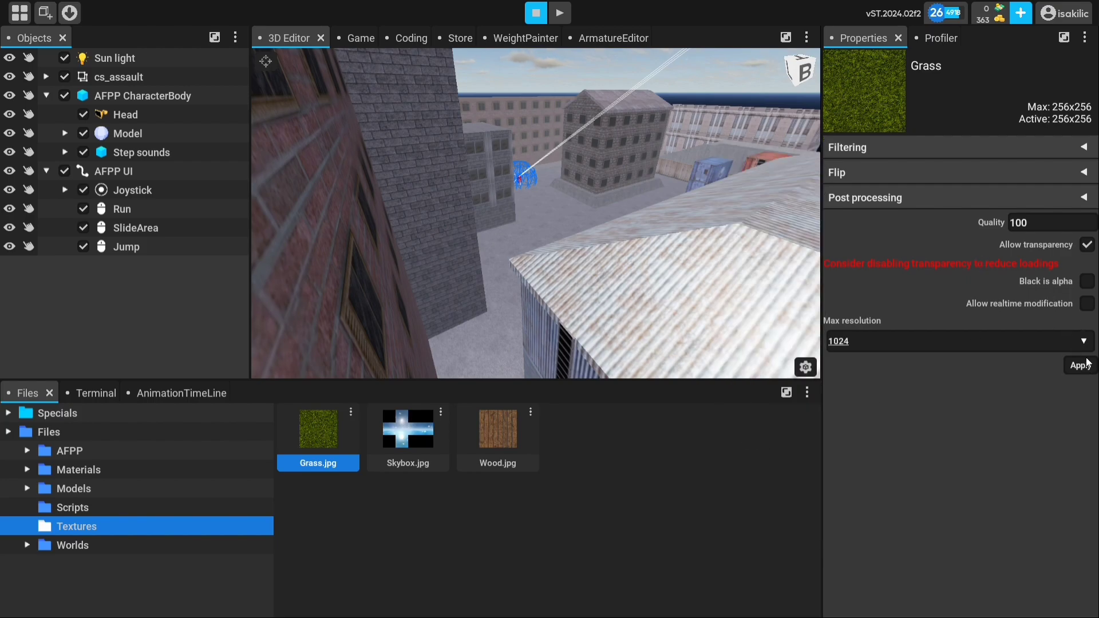
{"action": "left_click", "coordinate": [1079, 365]}
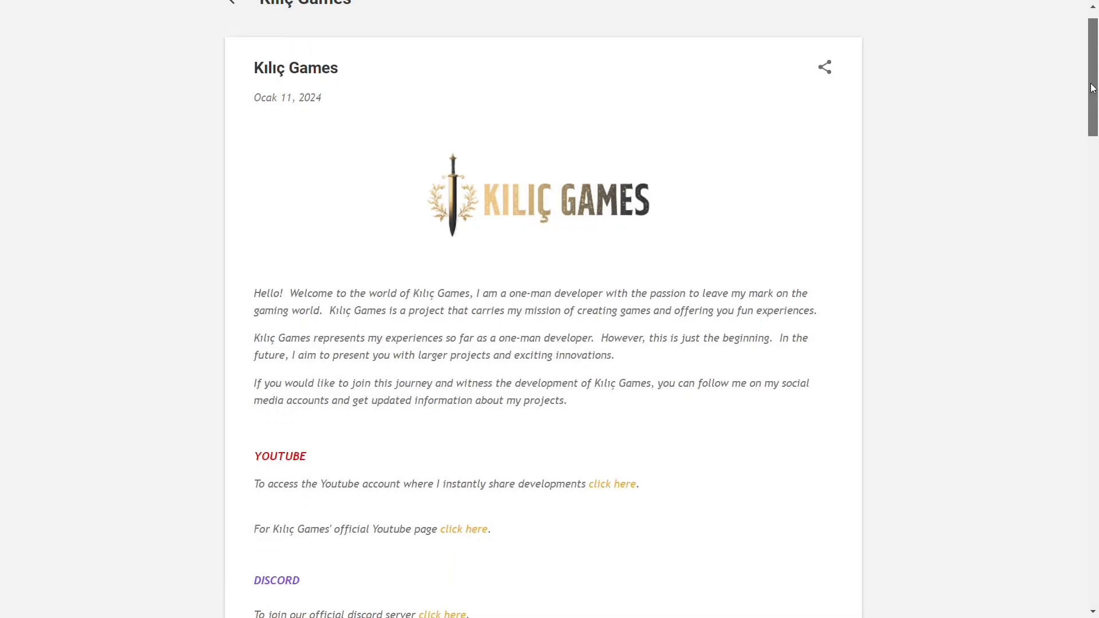
Scroll the Kılıç Games blog down to the Hard Race Offroad description and highlights
{"action": "scroll", "scroll_direction": "down", "scroll_amount": 3}
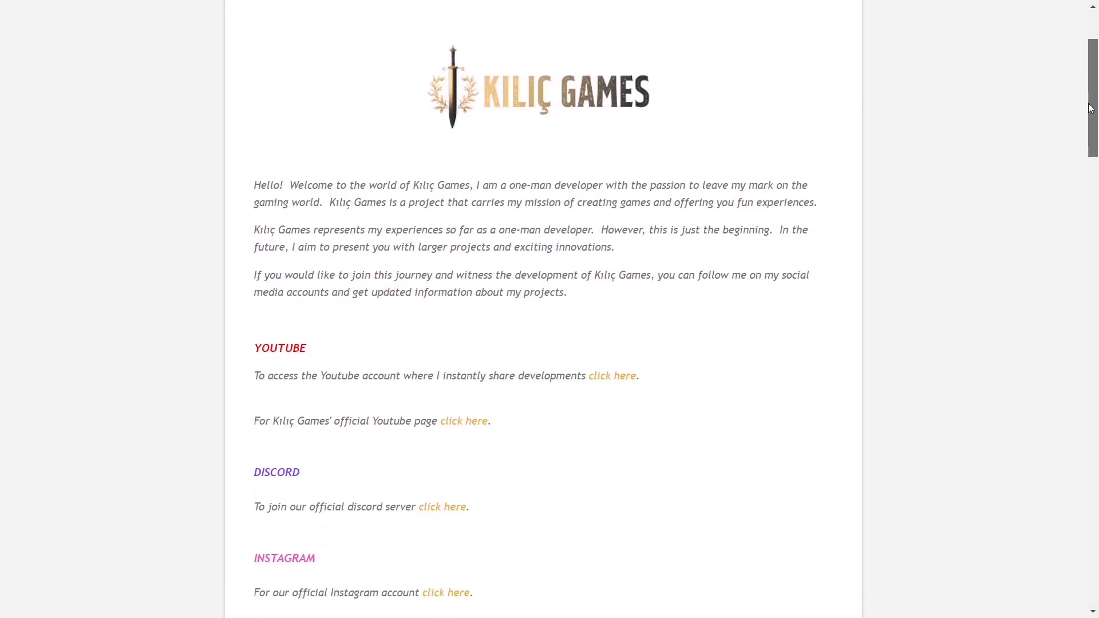
{"action": "scroll", "scroll_direction": "down", "scroll_amount": 3}
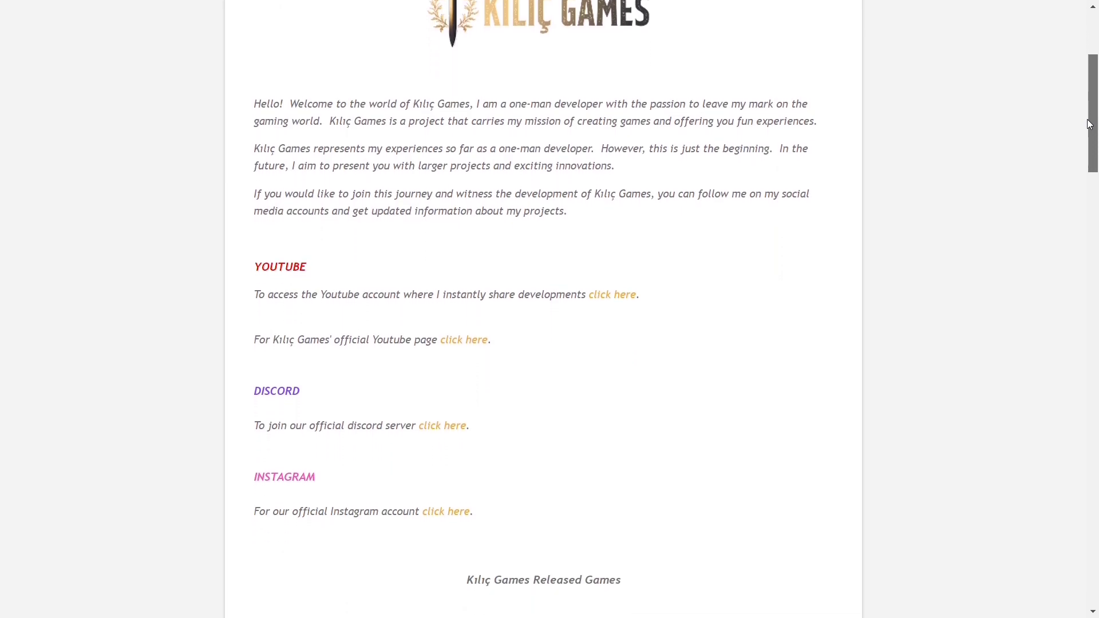
{"action": "scroll", "scroll_direction": "down", "scroll_amount": 3}
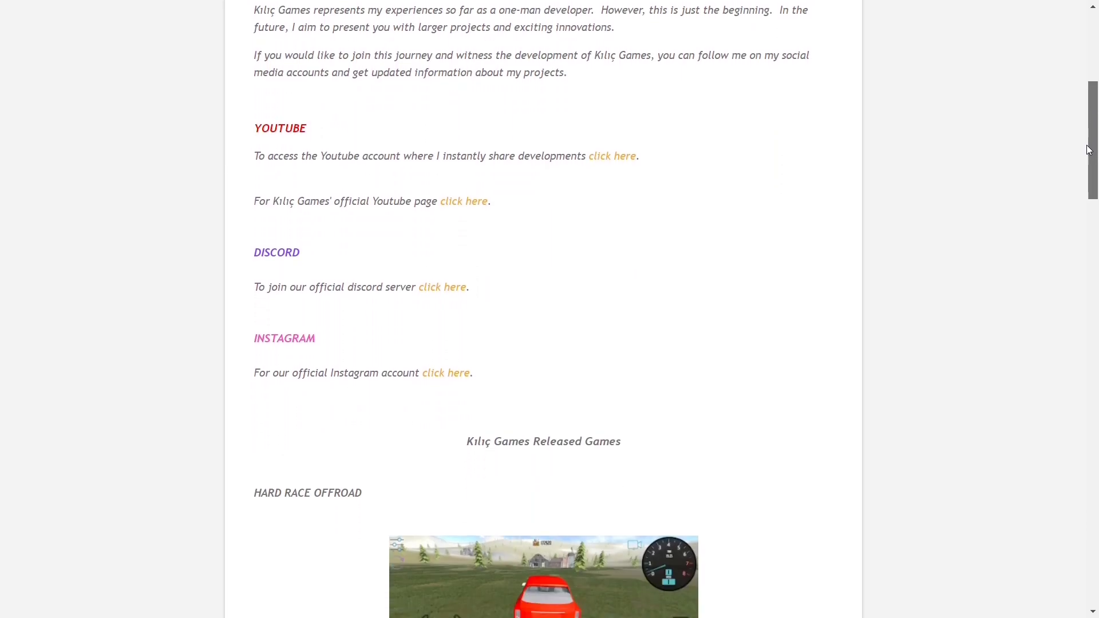
{"action": "scroll", "scroll_direction": "down", "scroll_amount": 3}
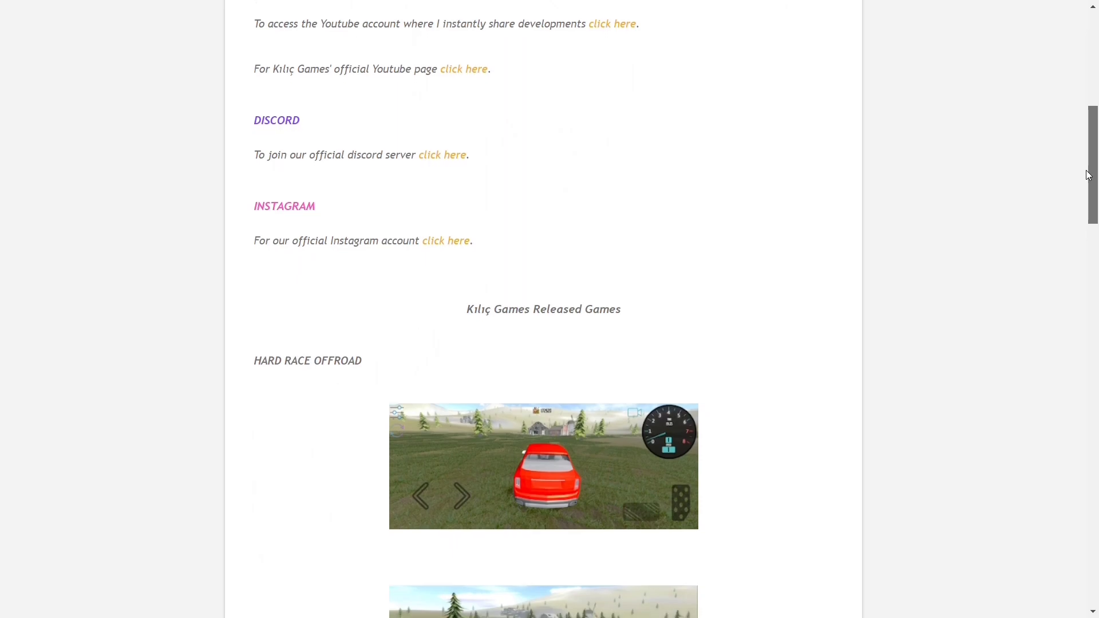
{"action": "scroll", "scroll_direction": "down", "scroll_amount": 3}
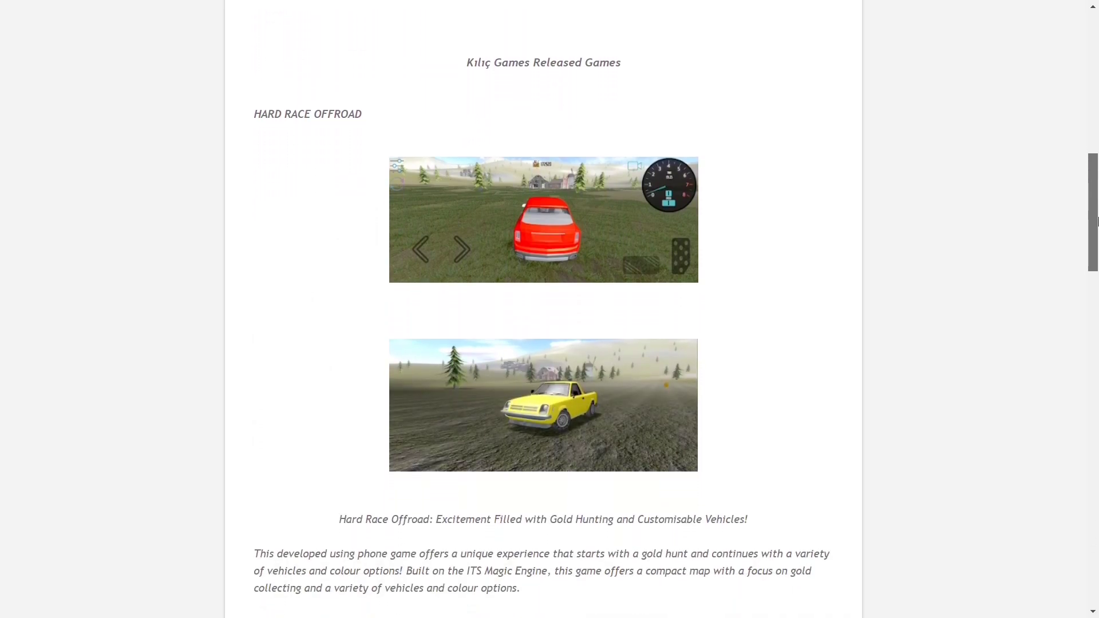
{"action": "scroll", "scroll_direction": "down", "scroll_amount": 3}
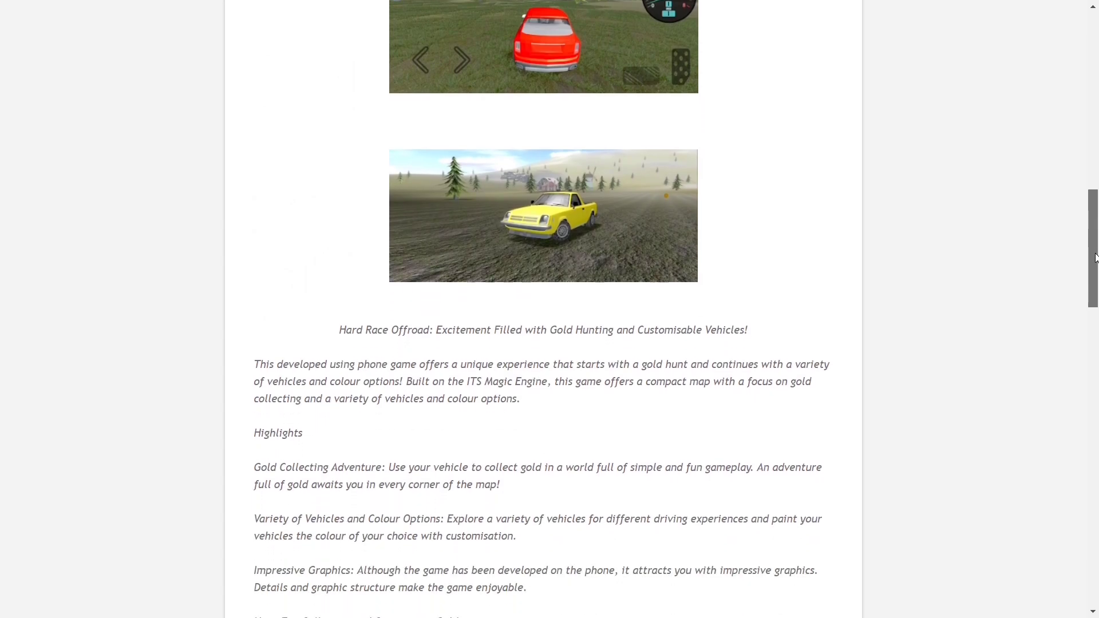